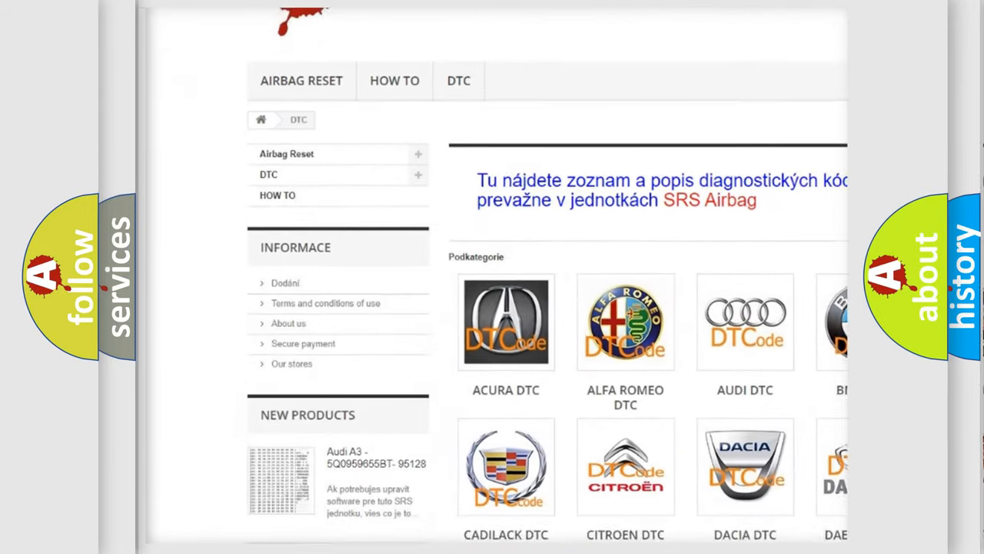
scroll(down, 3)
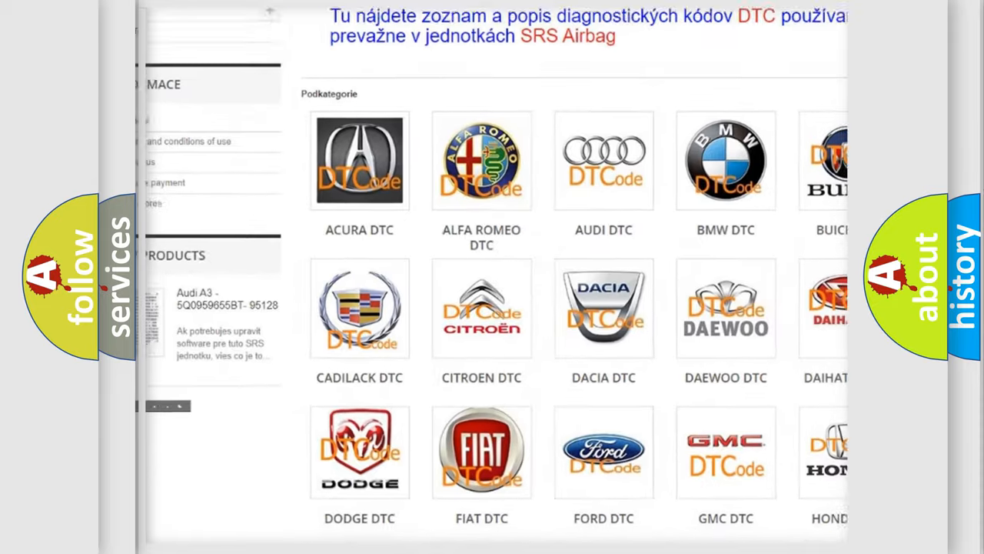
scroll(down, 3)
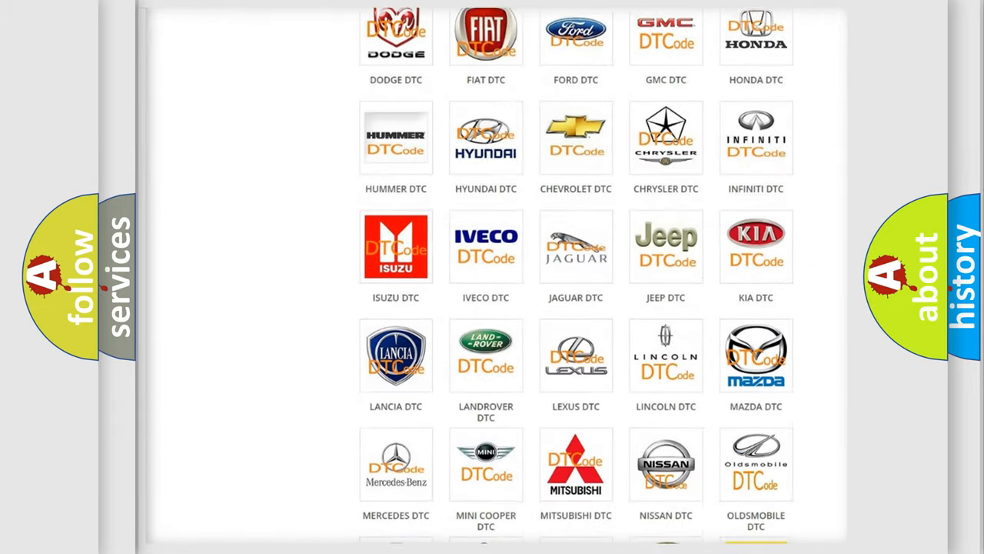
scroll(down, 3)
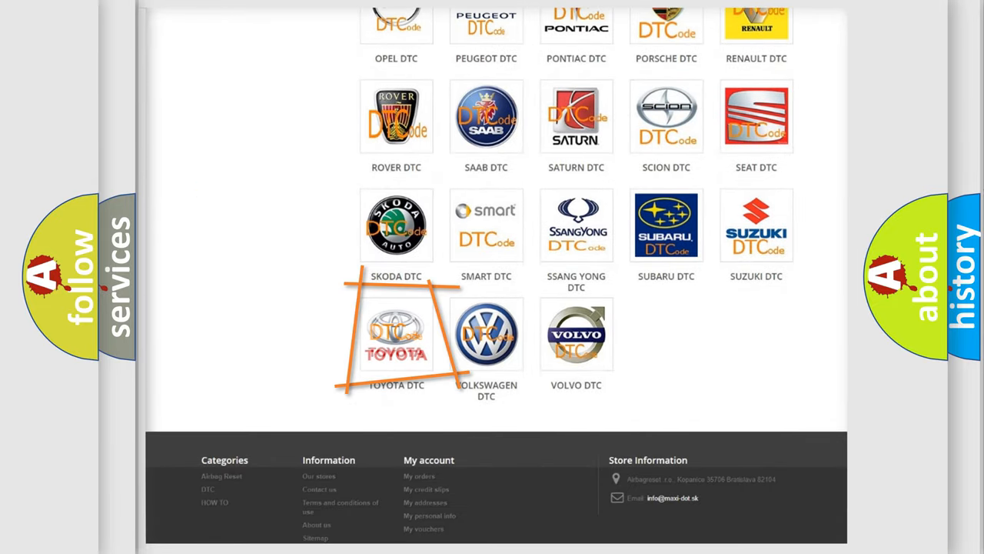